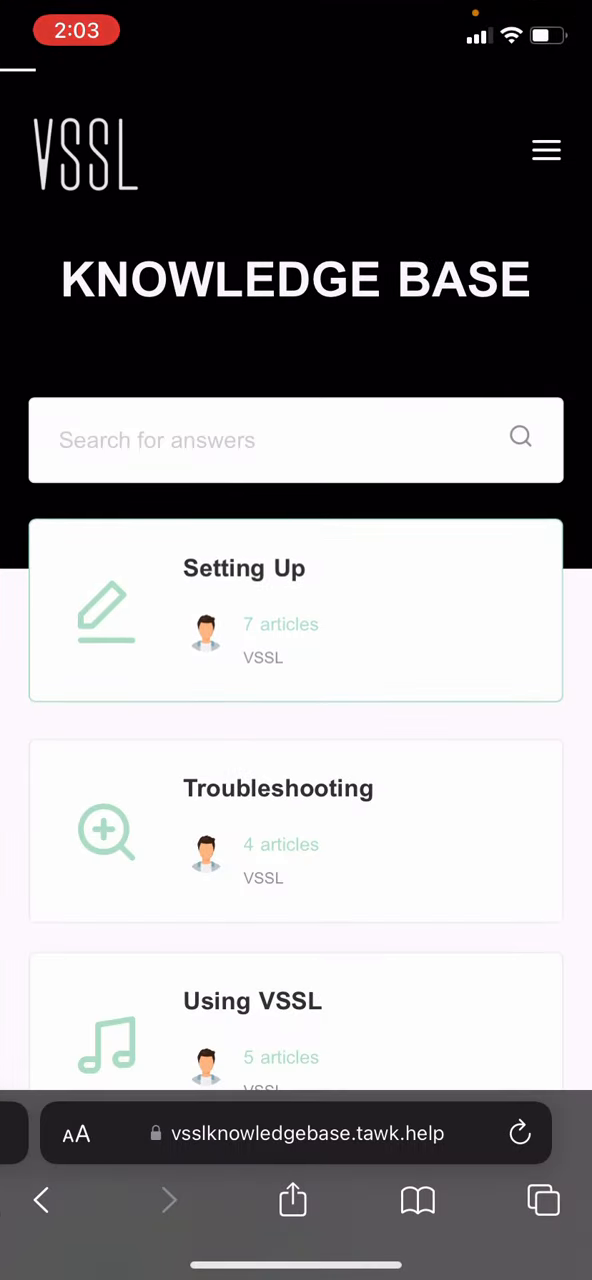
Step: Read through the VSSL Networking Support article under the Setting Up category
{"action": "left_click", "coordinate": [244, 568]}
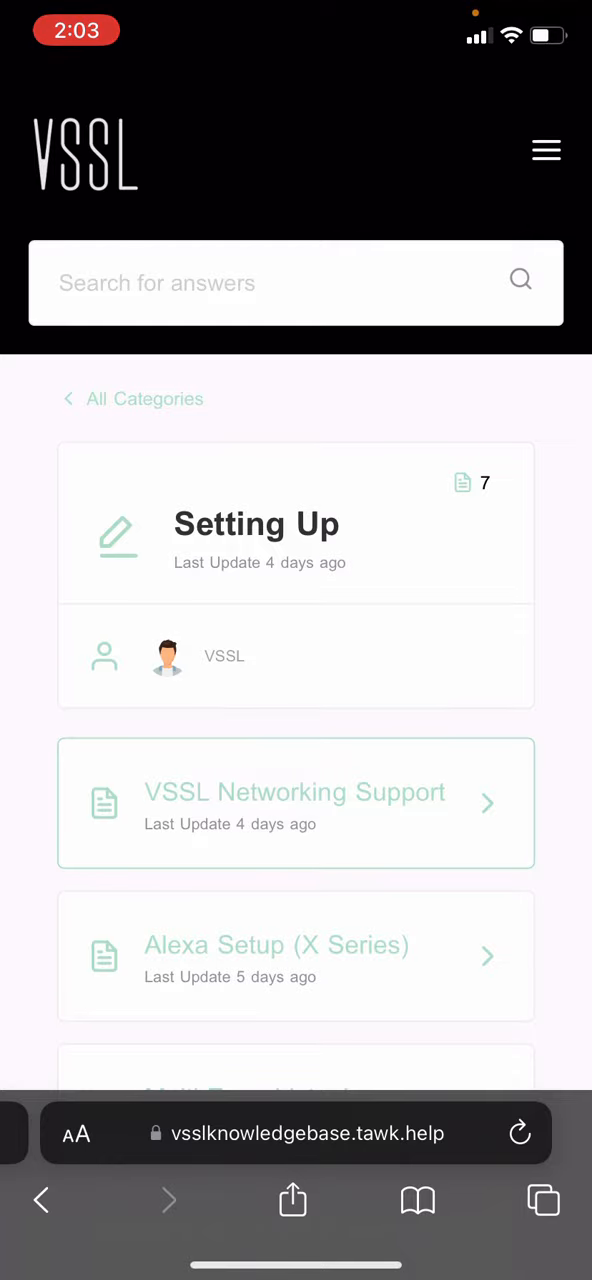
{"action": "left_click", "coordinate": [296, 804]}
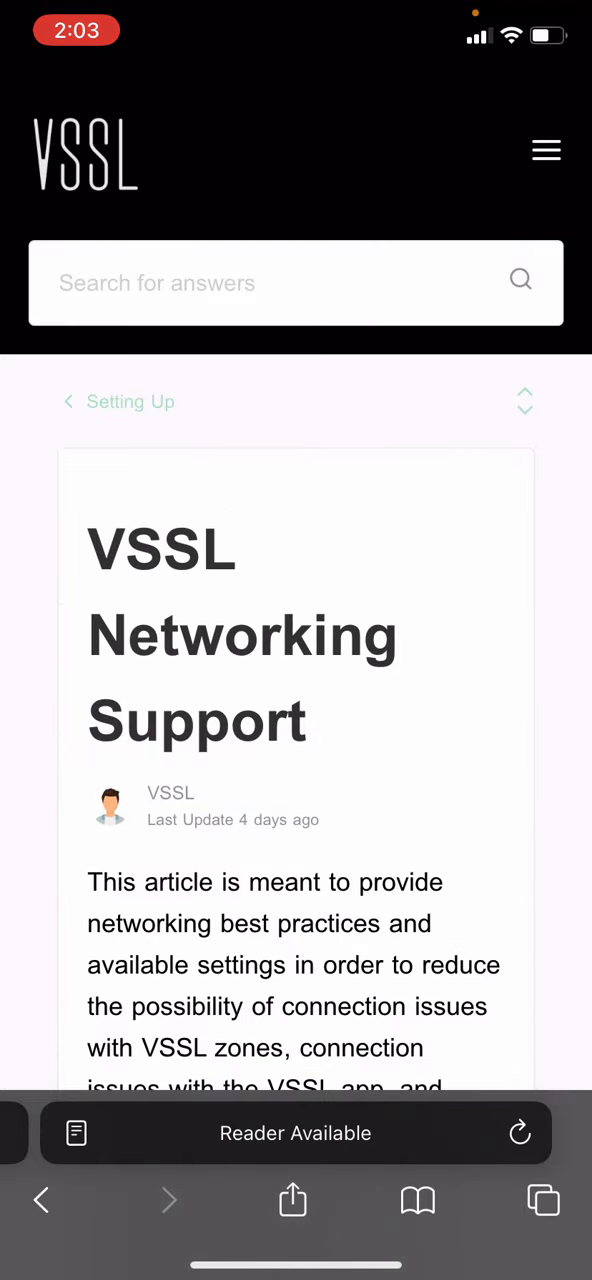
{"action": "scroll", "scroll_direction": "down", "scroll_amount": 3}
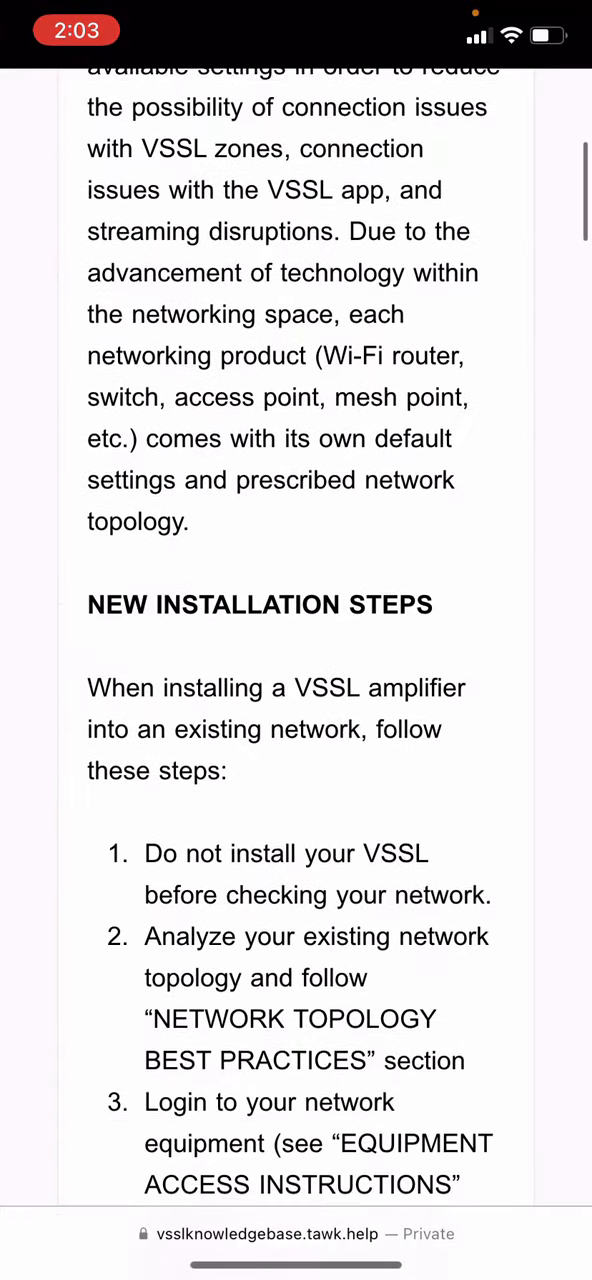
{"action": "scroll", "scroll_direction": "down", "scroll_amount": 3}
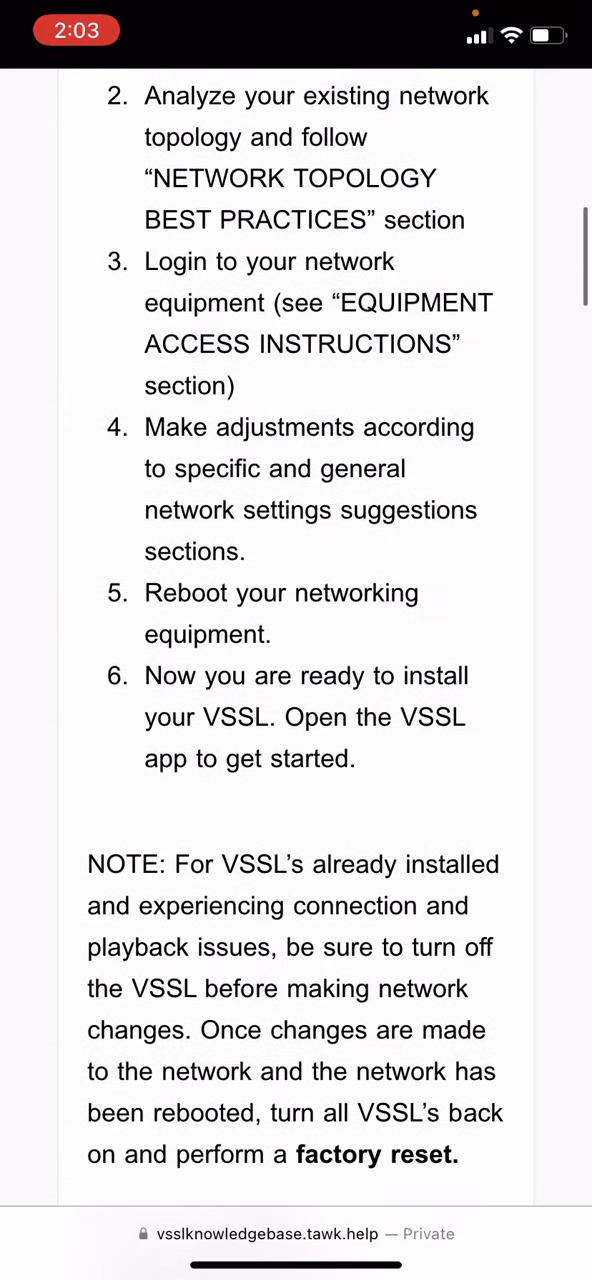
{"action": "scroll", "scroll_direction": "down", "scroll_amount": 3}
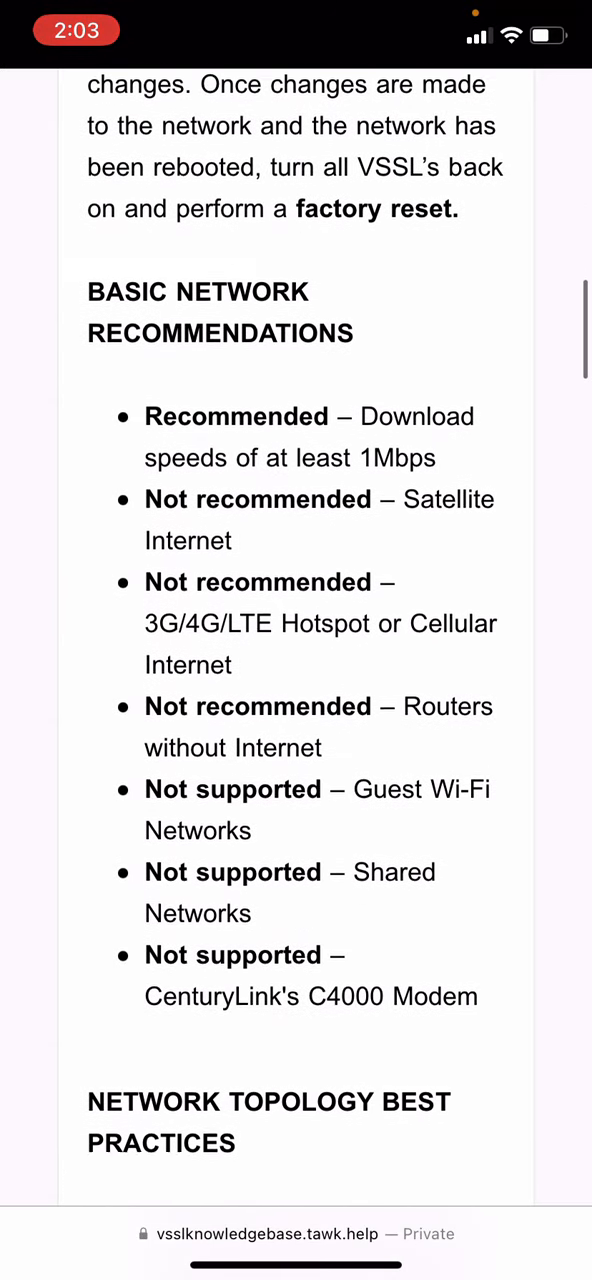
{"action": "scroll", "scroll_direction": "down", "scroll_amount": 3}
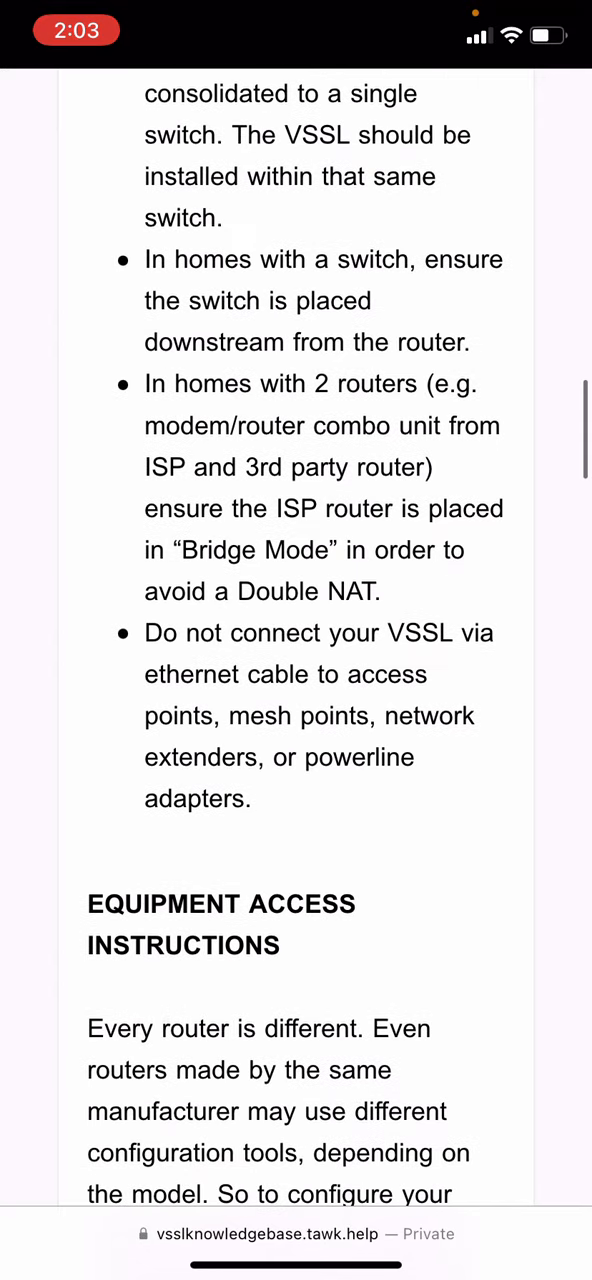
{"action": "scroll", "scroll_direction": "down", "scroll_amount": 3}
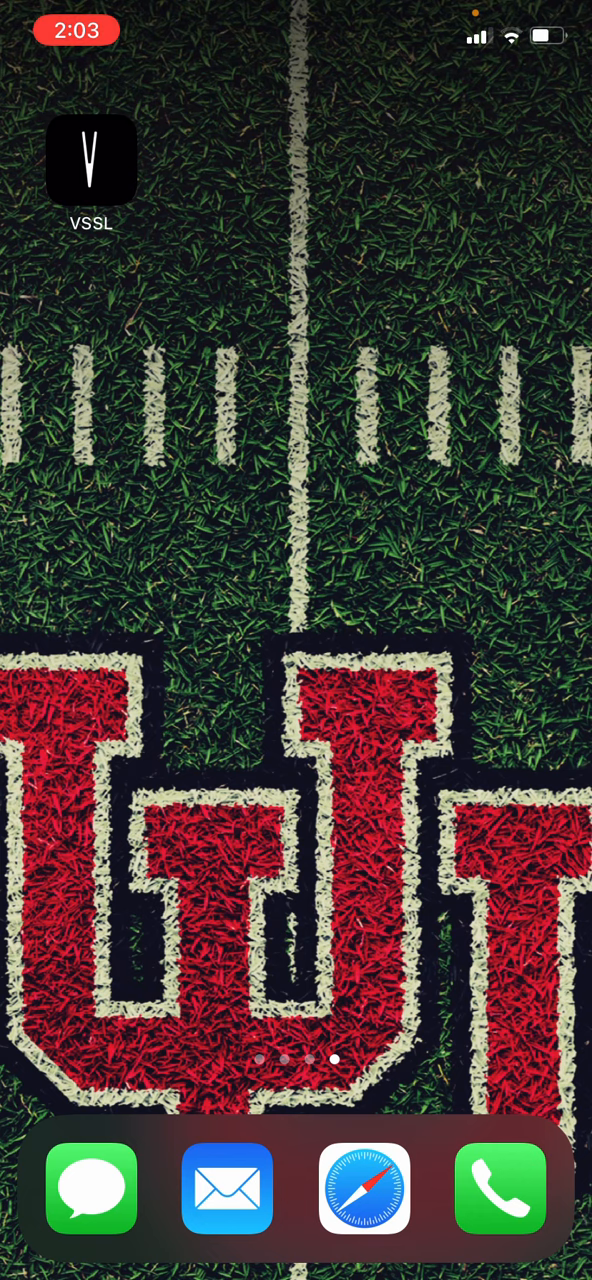
Step: Begin setup of VSSL A1x1EE8F2, acknowledge the network advisory and pass speaker connection
{"action": "left_click", "coordinate": [90, 158]}
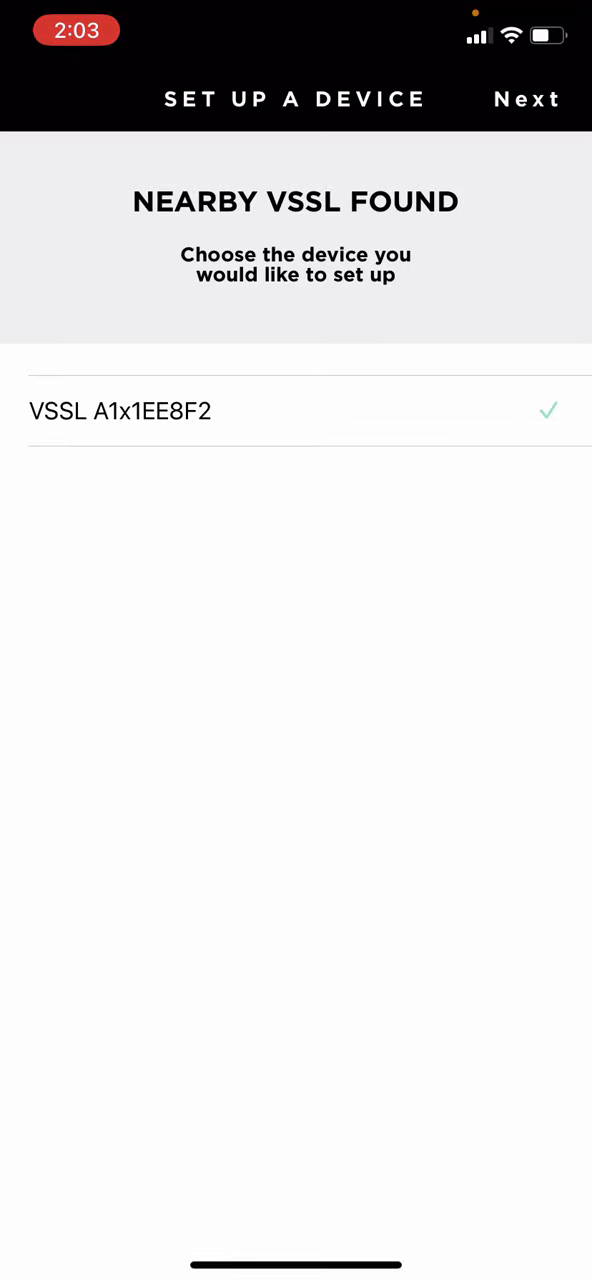
{"action": "left_click", "coordinate": [528, 100]}
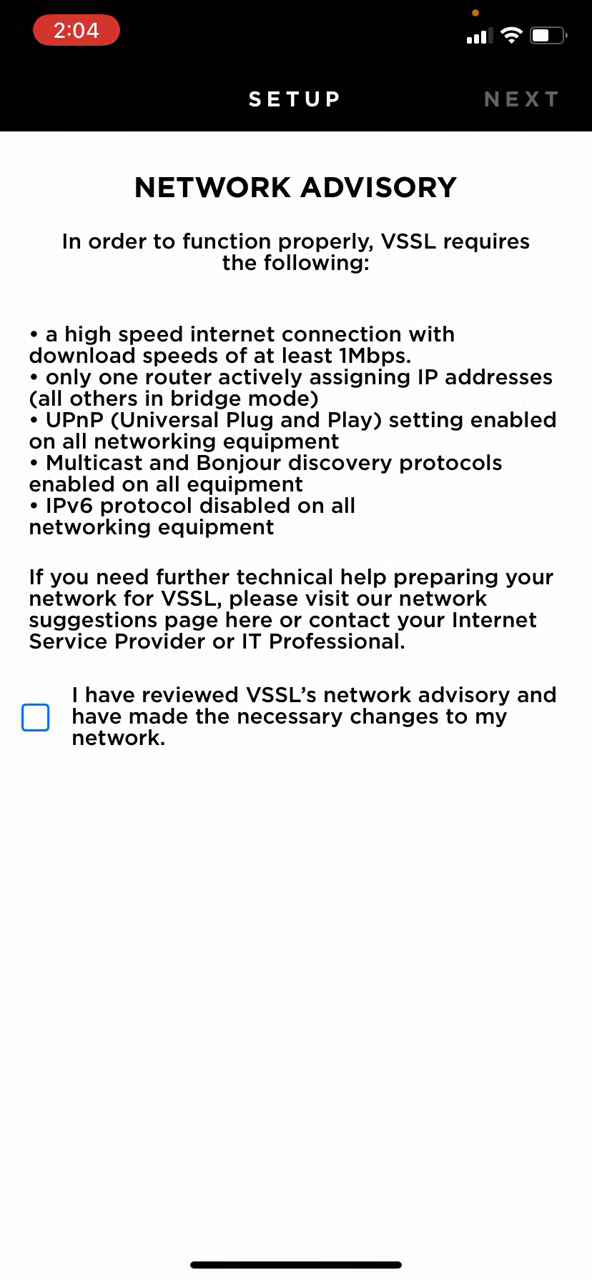
{"action": "left_click", "coordinate": [36, 716]}
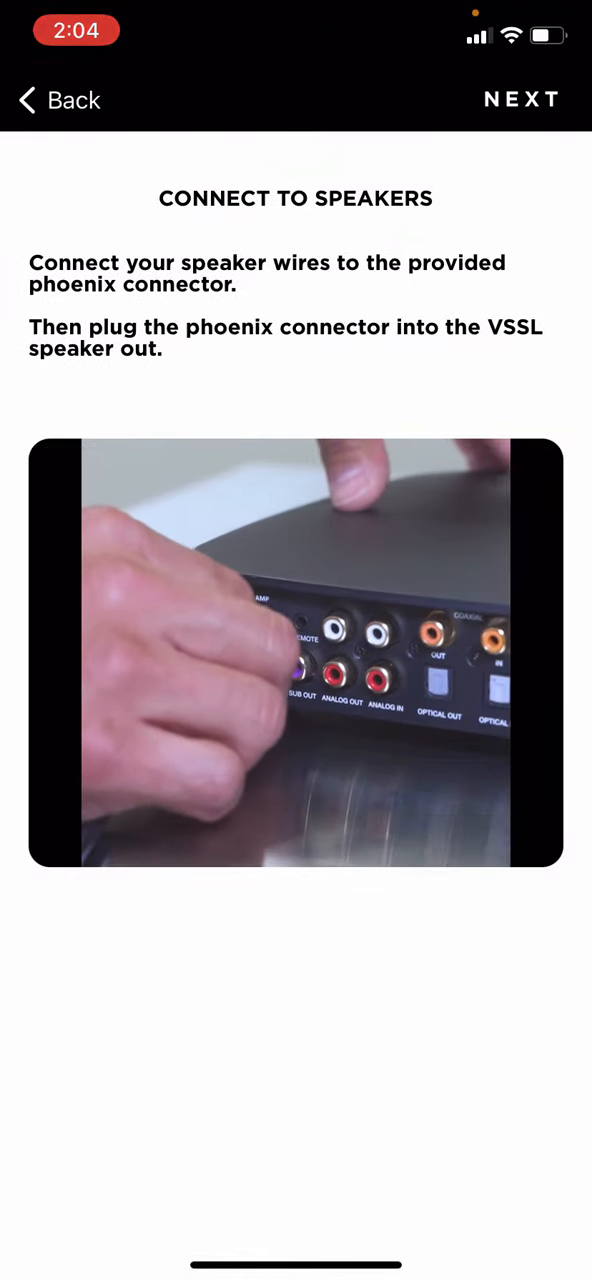
{"action": "left_click", "coordinate": [520, 100]}
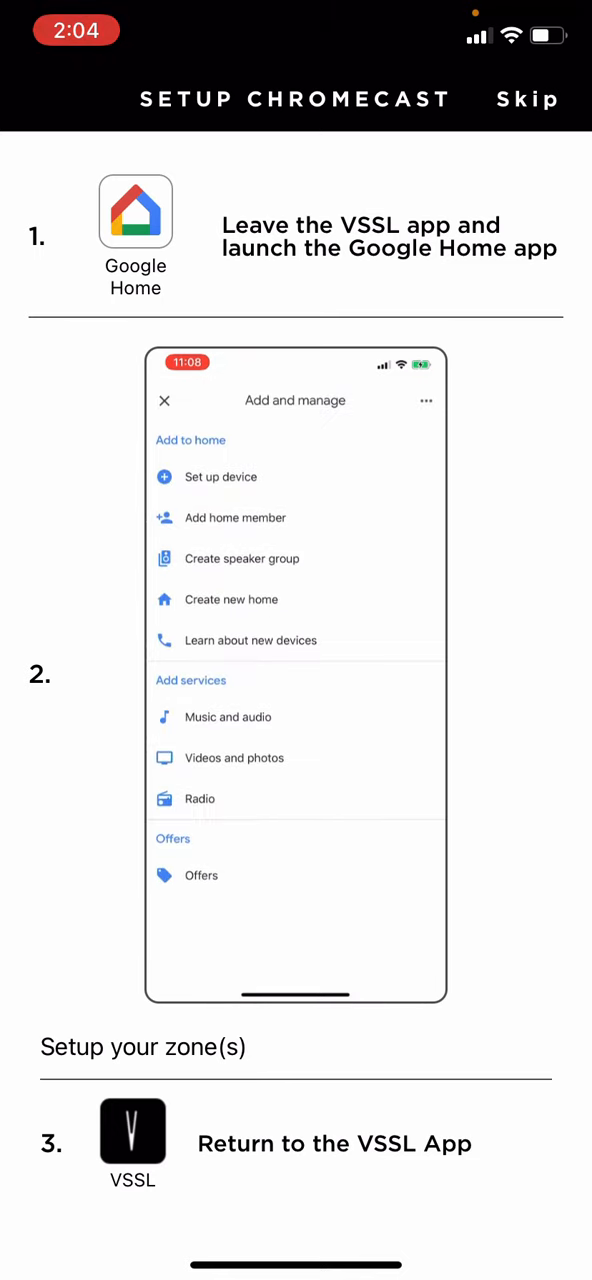
Step: Advance through the illustrated Chromecast steps until Google Home detects the VSSL A1
{"action": "left_click", "coordinate": [220, 476]}
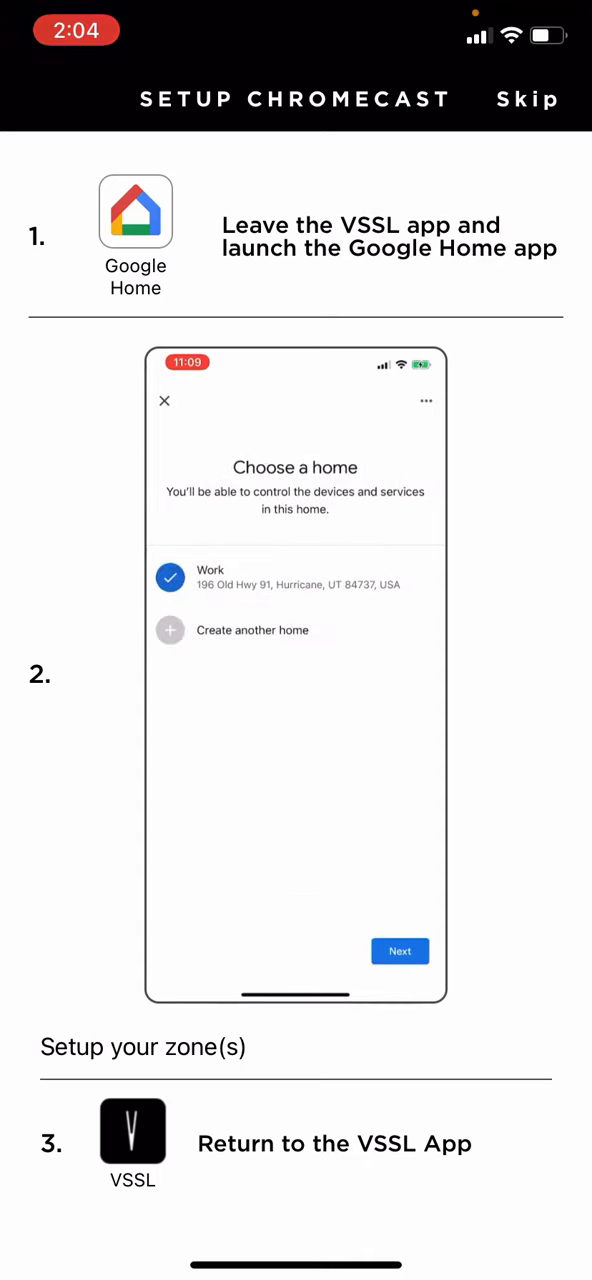
{"action": "left_click", "coordinate": [400, 952]}
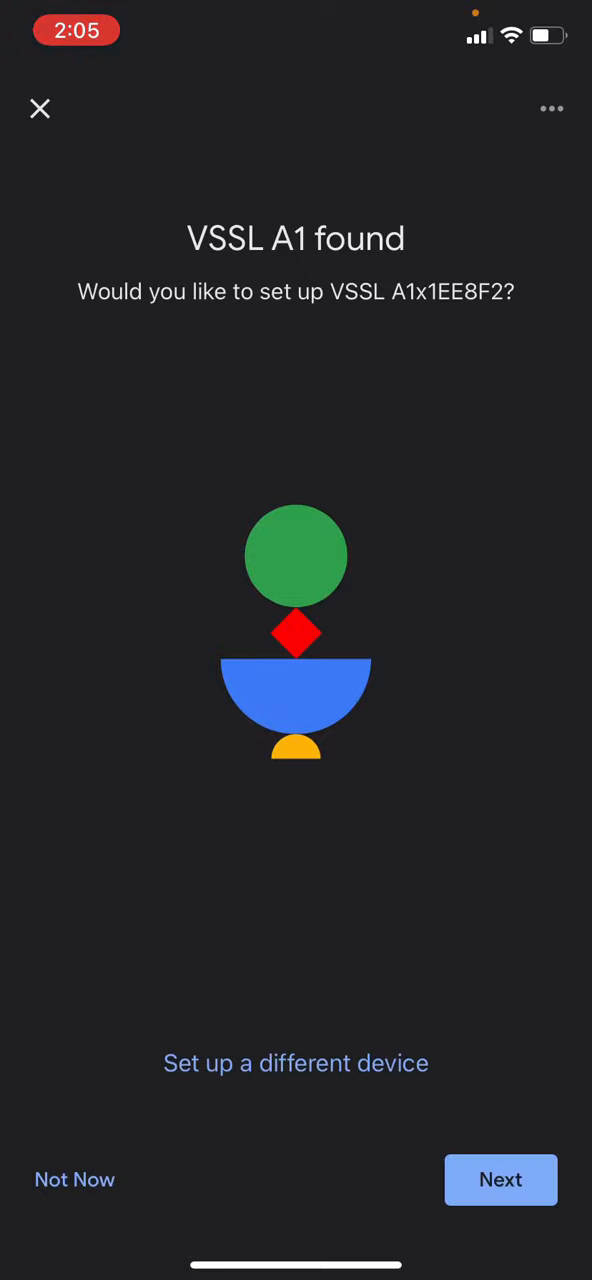
Step: Set up the found VSSL A1, confirm its test sound and place it in a custom room named 'Taylor'
{"action": "left_click", "coordinate": [500, 1180]}
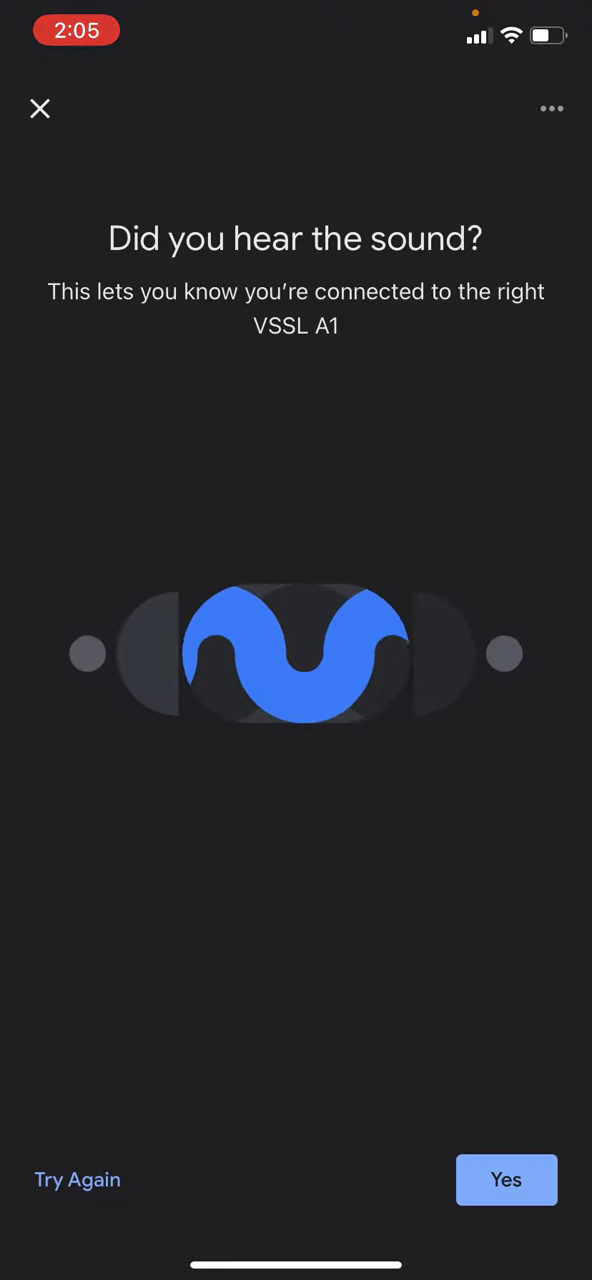
{"action": "left_click", "coordinate": [506, 1180]}
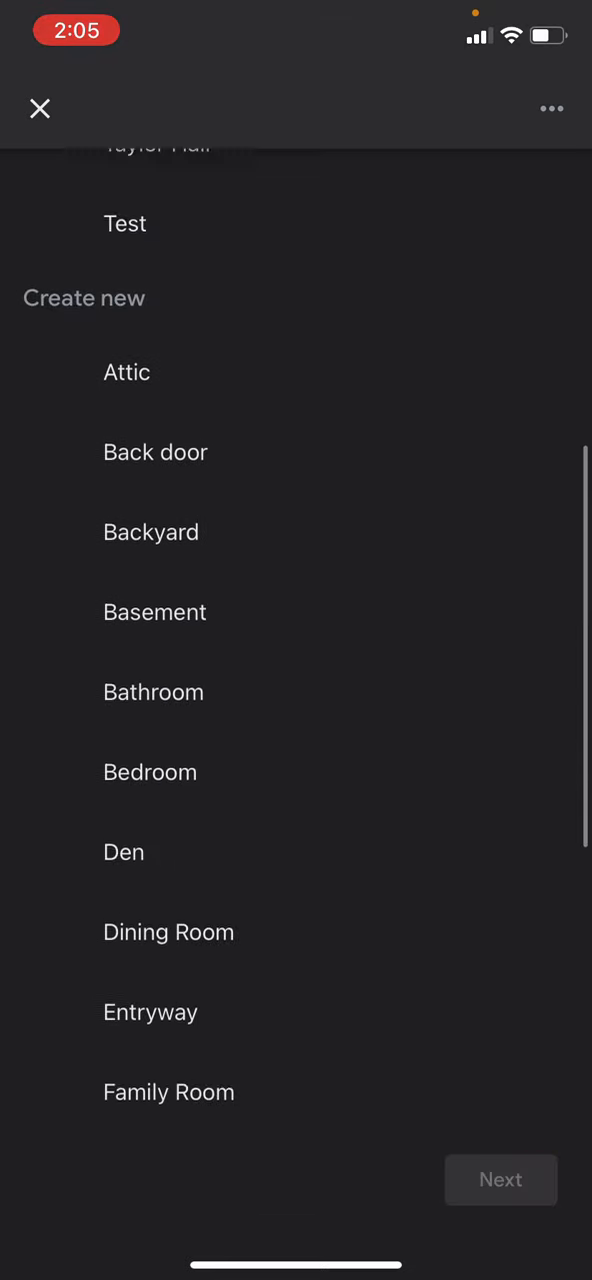
{"action": "scroll", "scroll_direction": "down", "scroll_amount": 3}
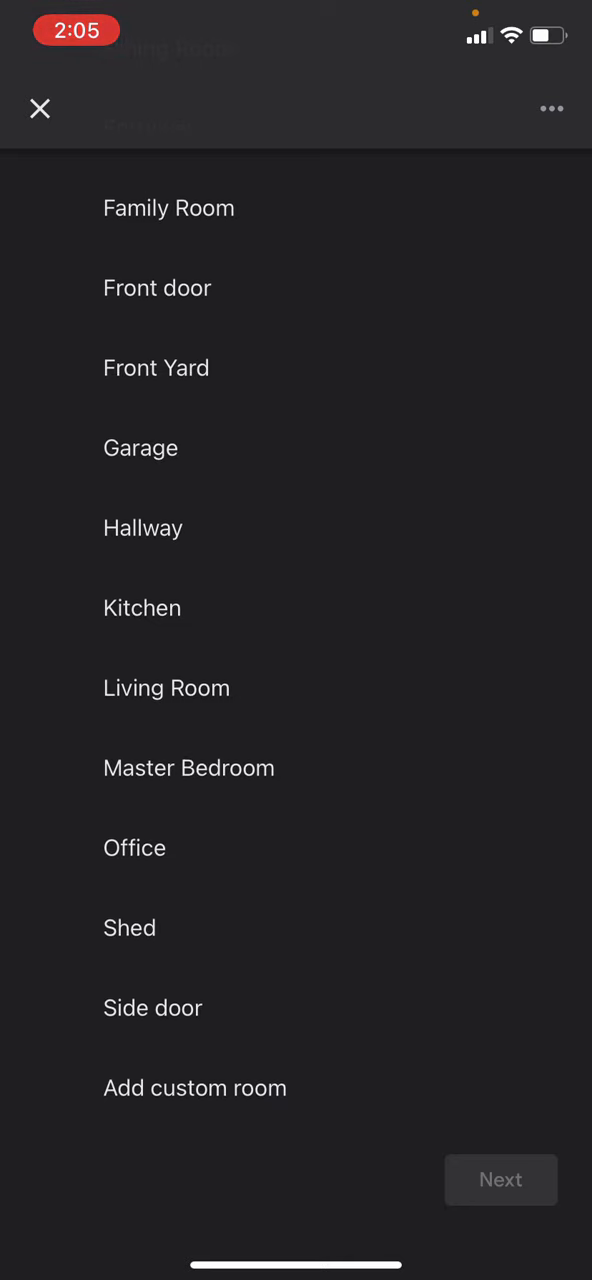
{"action": "left_click", "coordinate": [196, 1088]}
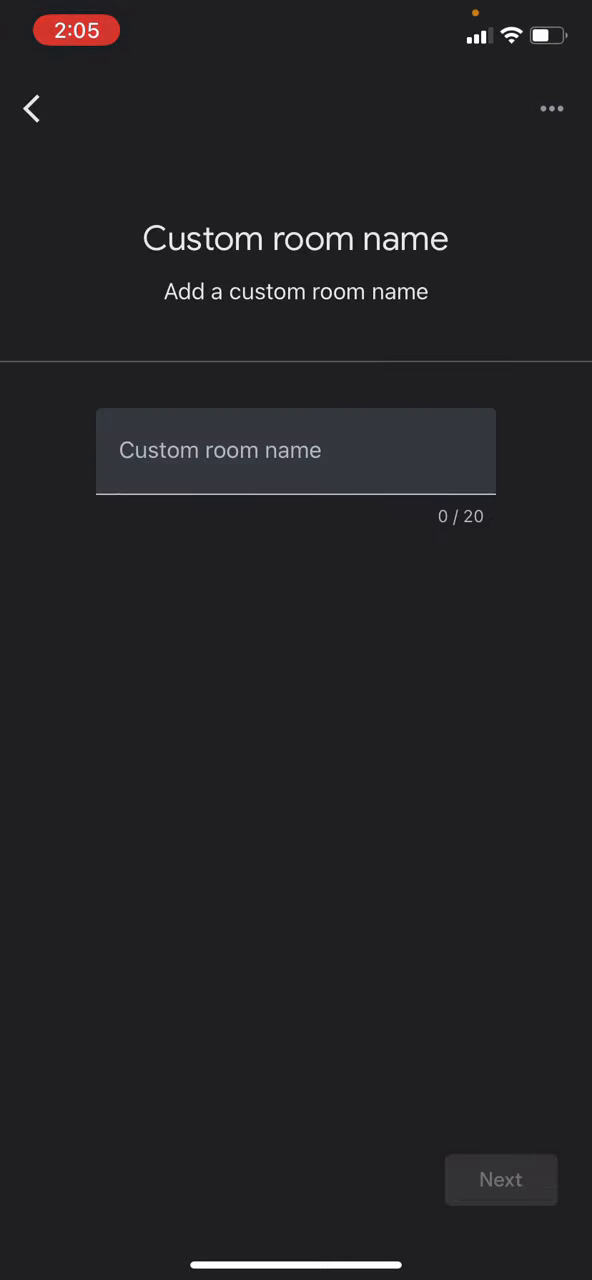
{"action": "type", "text": "Taylor A.1"}
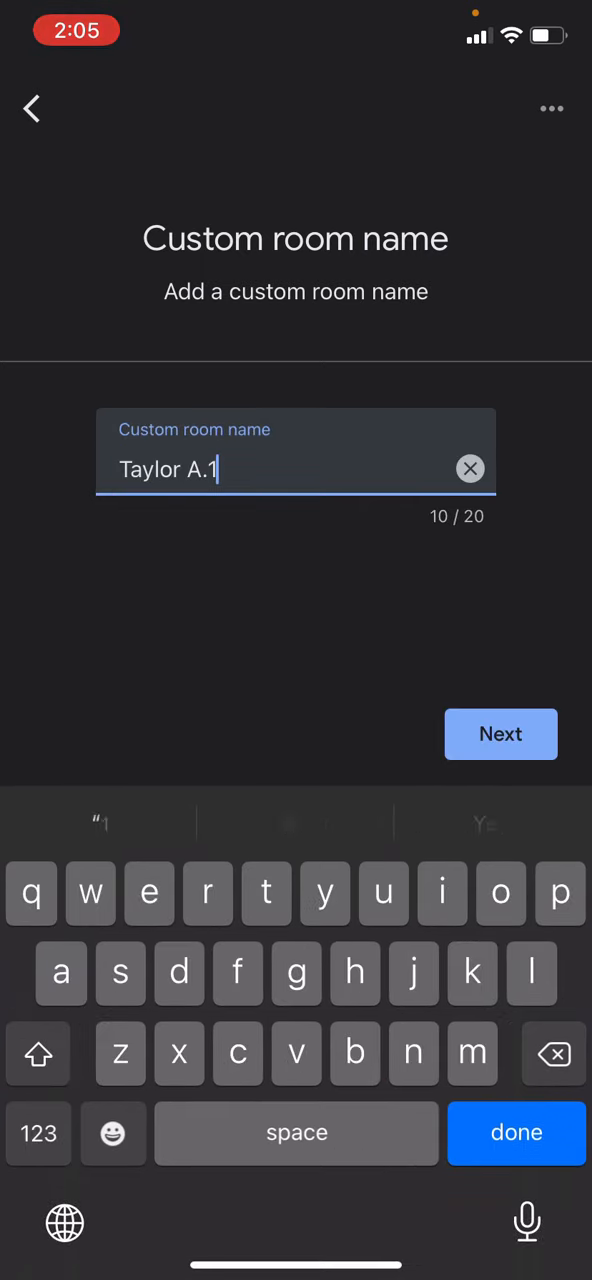
{"action": "left_click", "coordinate": [500, 734]}
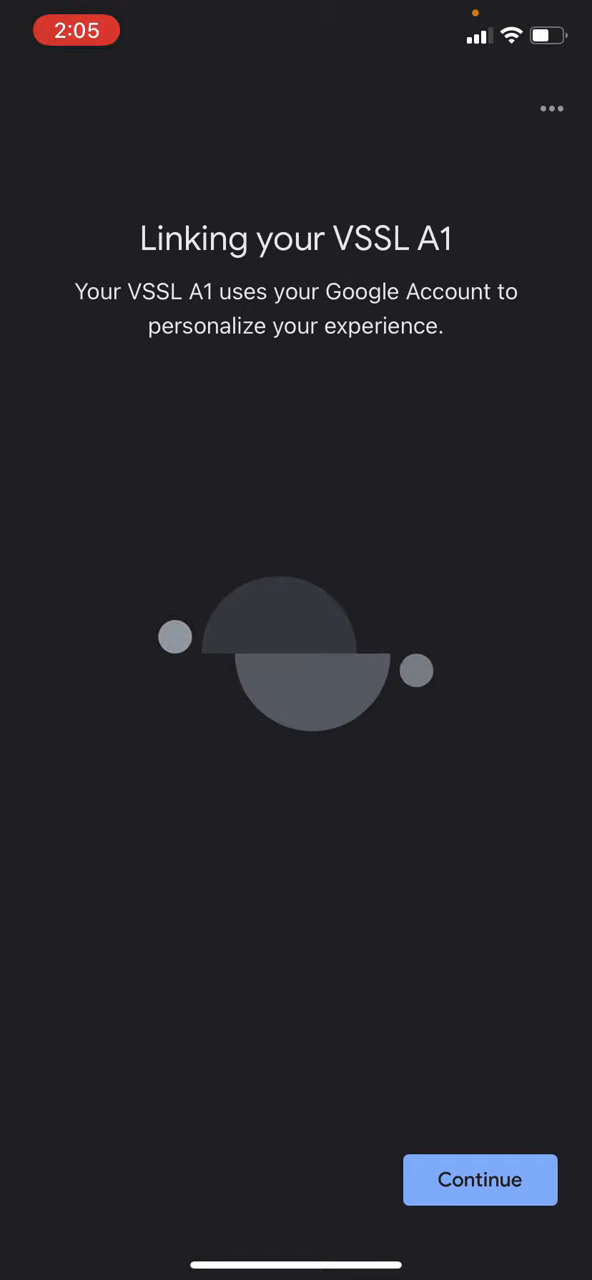
Step: Link the VSSL A1 with YouTube Music as default, skip video and live TV services, and finish the tutorial
{"action": "left_click", "coordinate": [480, 1180]}
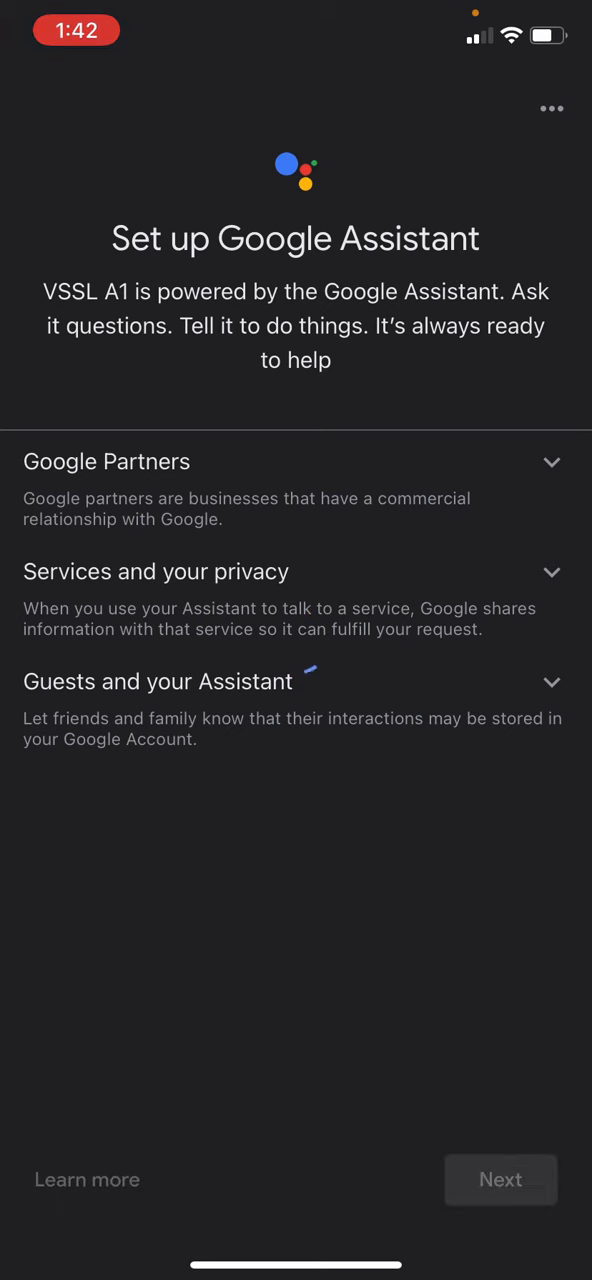
{"action": "left_click", "coordinate": [500, 1180]}
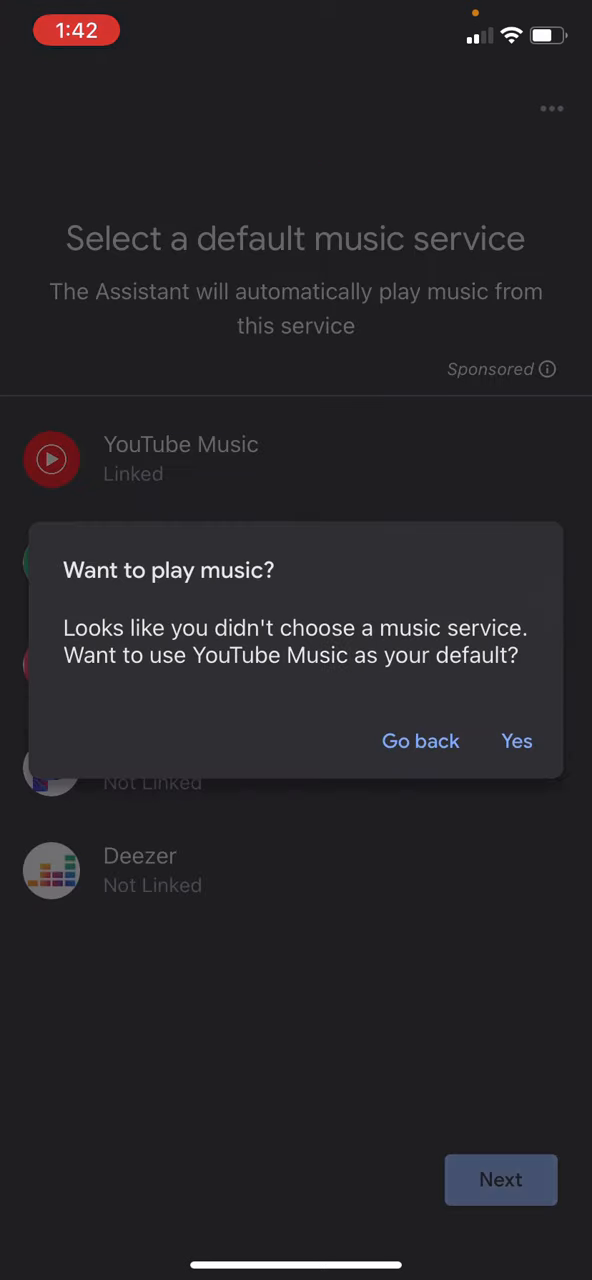
{"action": "left_click", "coordinate": [516, 740]}
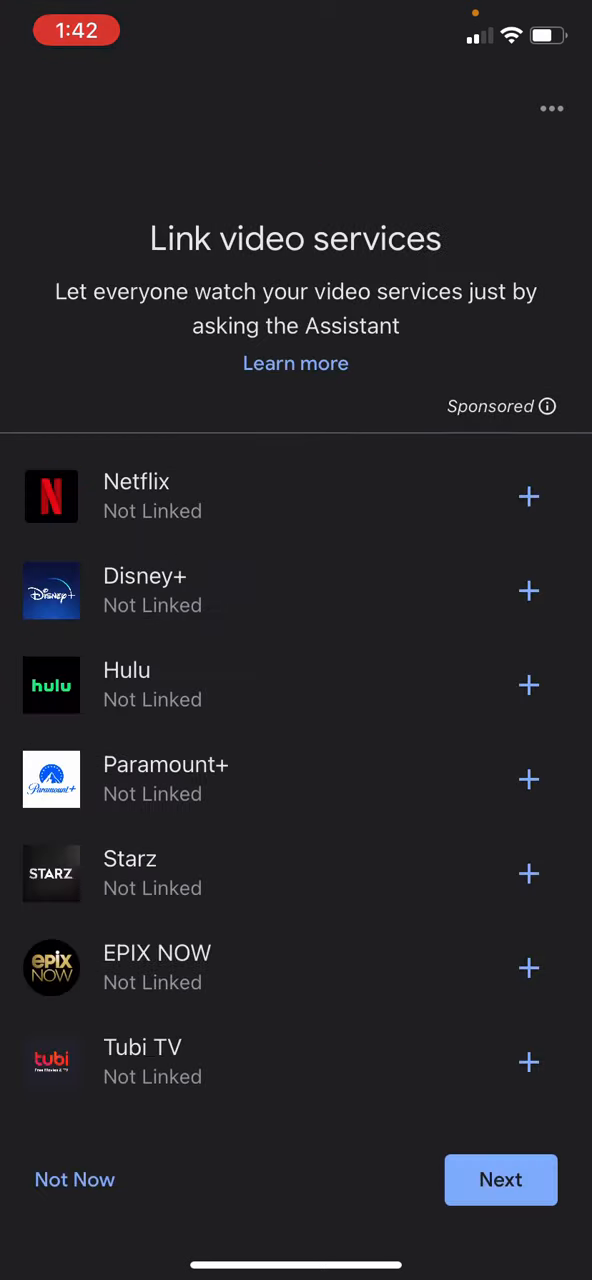
{"action": "left_click", "coordinate": [500, 1180]}
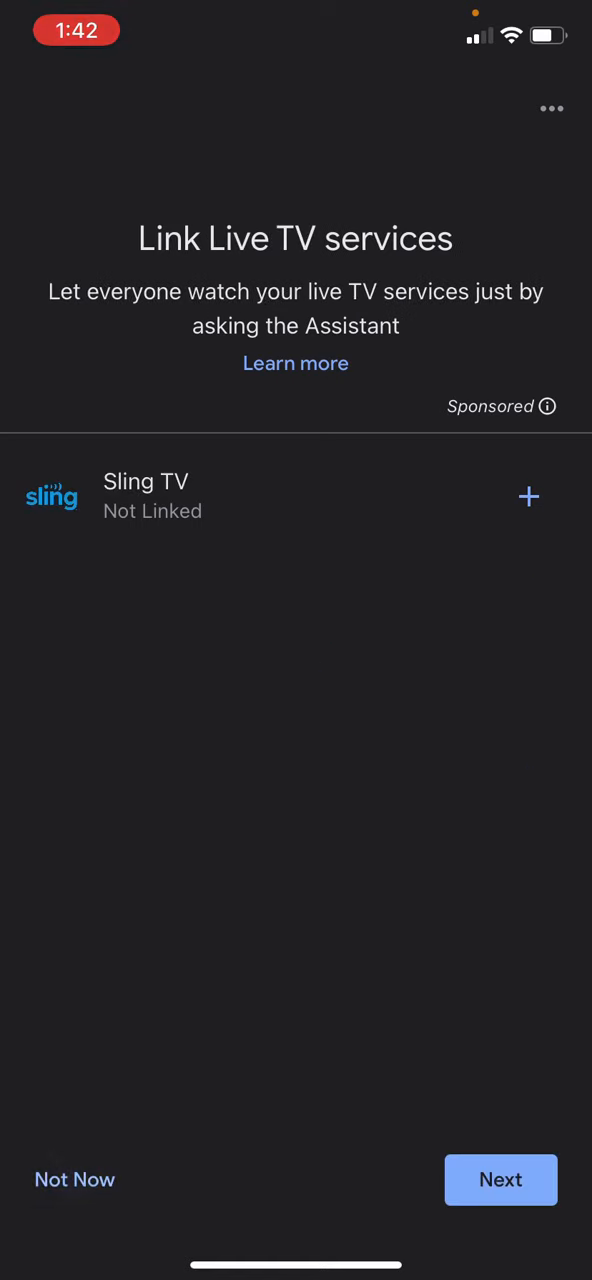
{"action": "left_click", "coordinate": [500, 1180]}
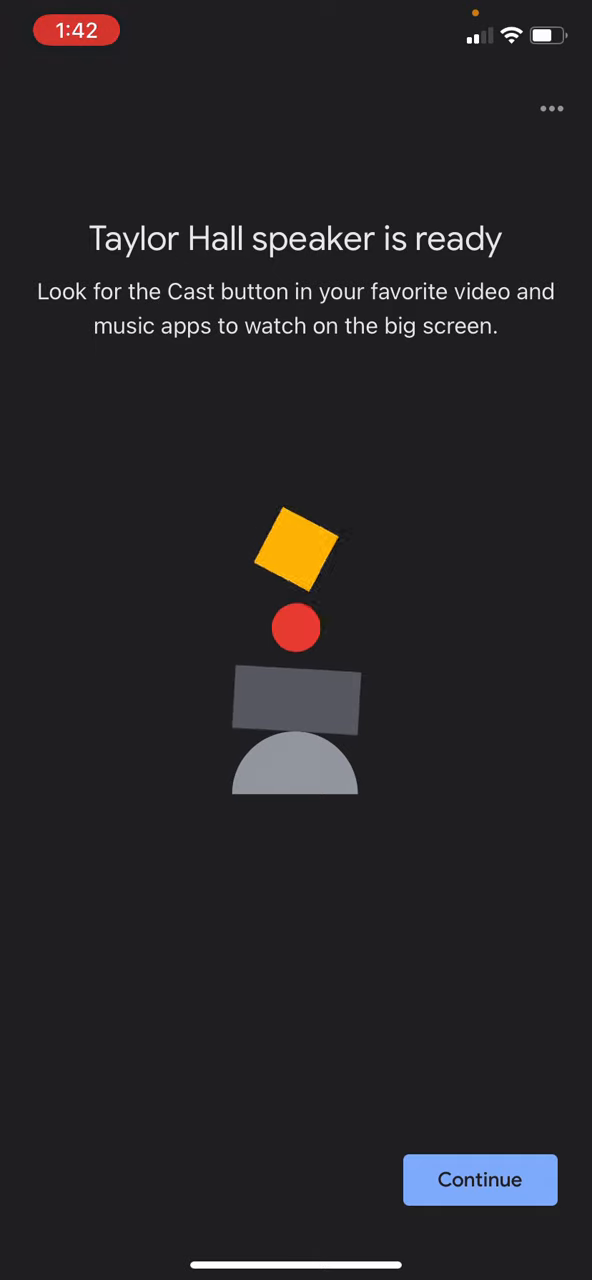
{"action": "left_click", "coordinate": [480, 1180]}
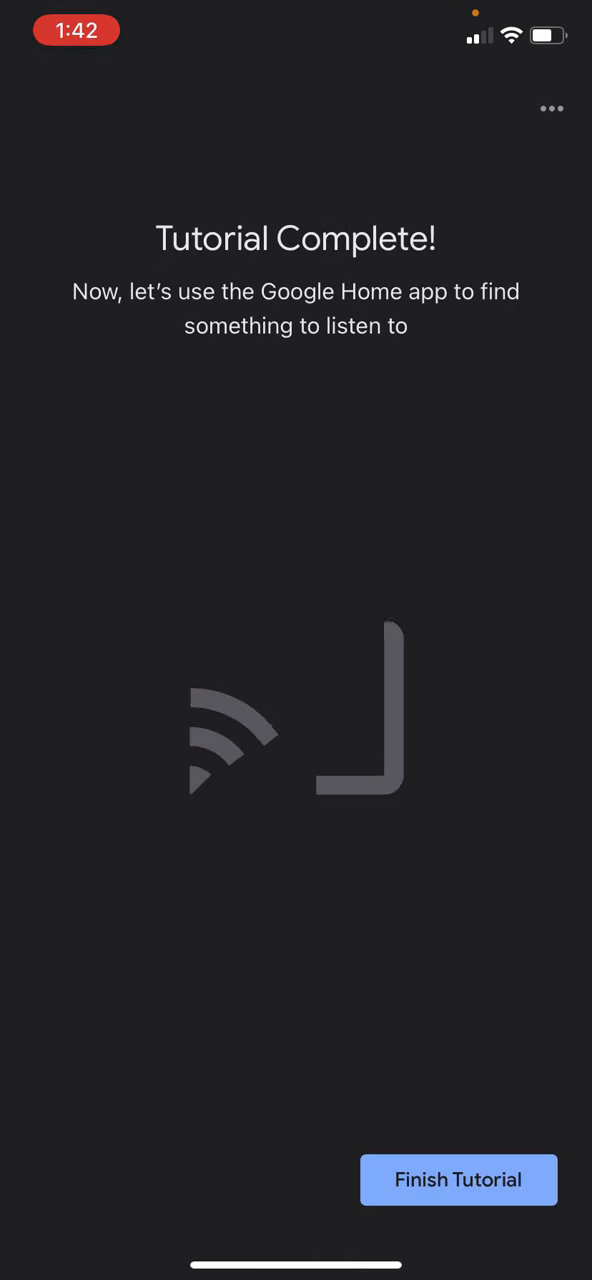
{"action": "left_click", "coordinate": [458, 1180]}
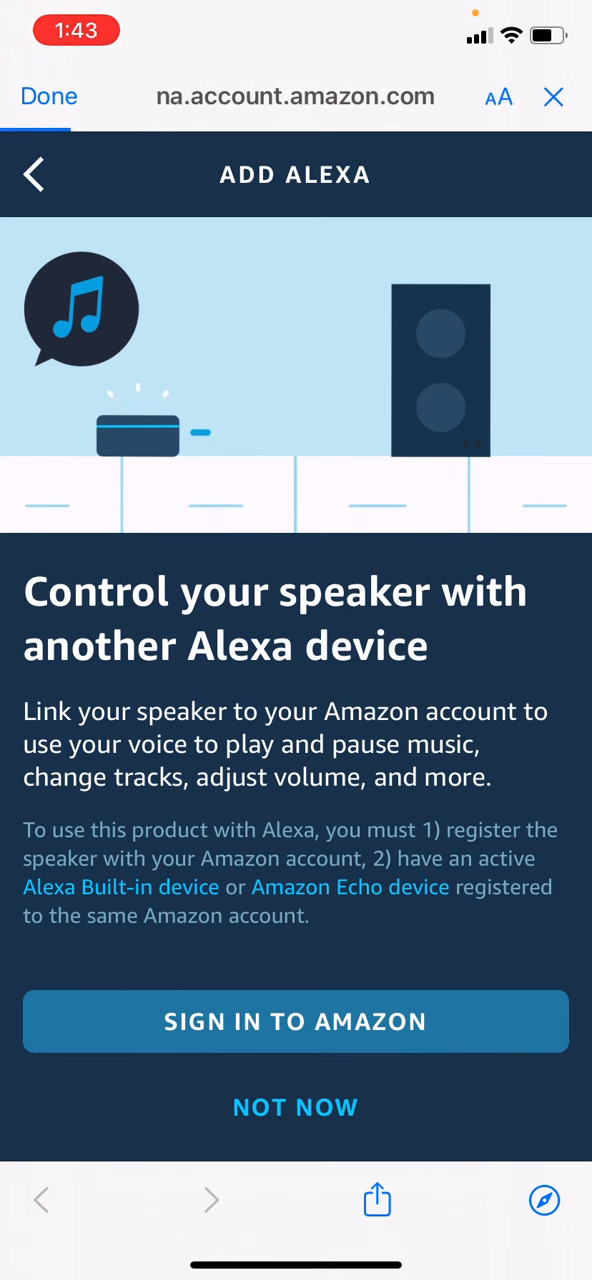
Step: Sign in to Amazon and allow the VSSL security profile access to Alexa Voice Services
{"action": "left_click", "coordinate": [296, 1020]}
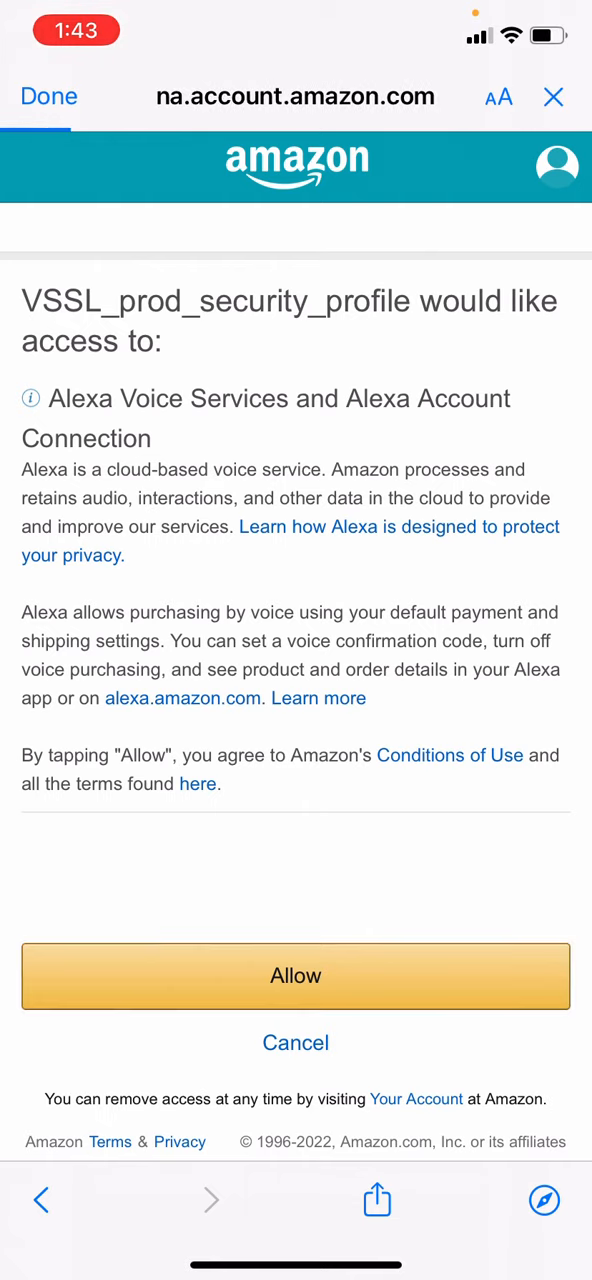
{"action": "left_click", "coordinate": [296, 976]}
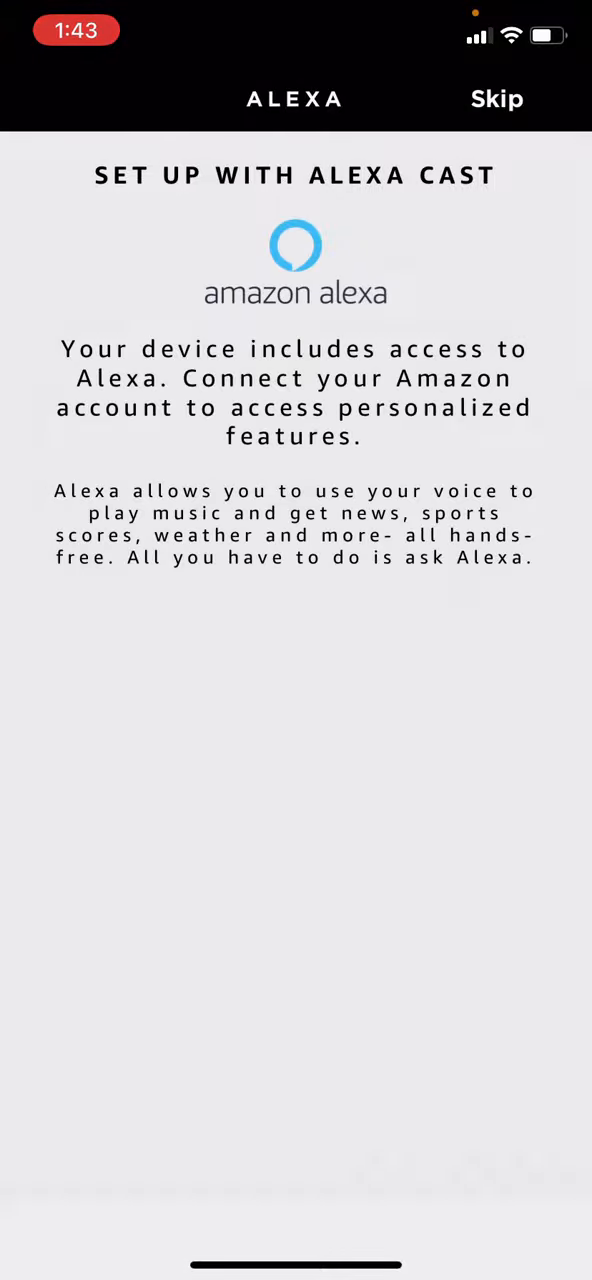
Step: Pass the Alexa Cast intro and Things to Try tips to reach the Ready to VSSL screen
{"action": "left_click", "coordinate": [496, 100]}
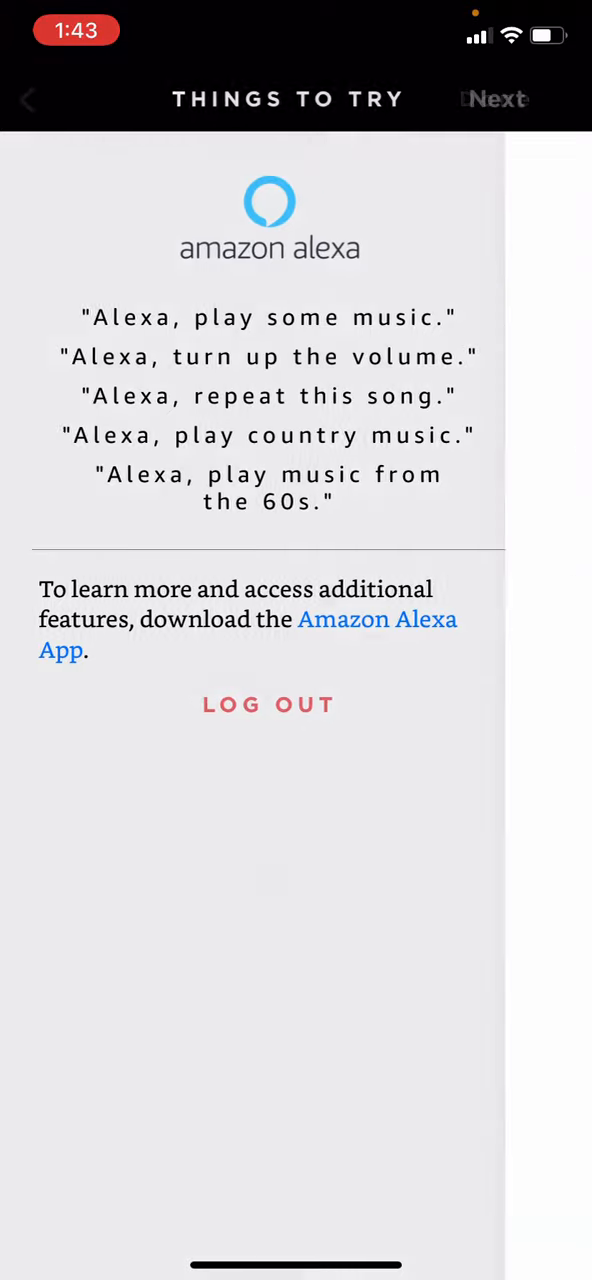
{"action": "left_click", "coordinate": [496, 100]}
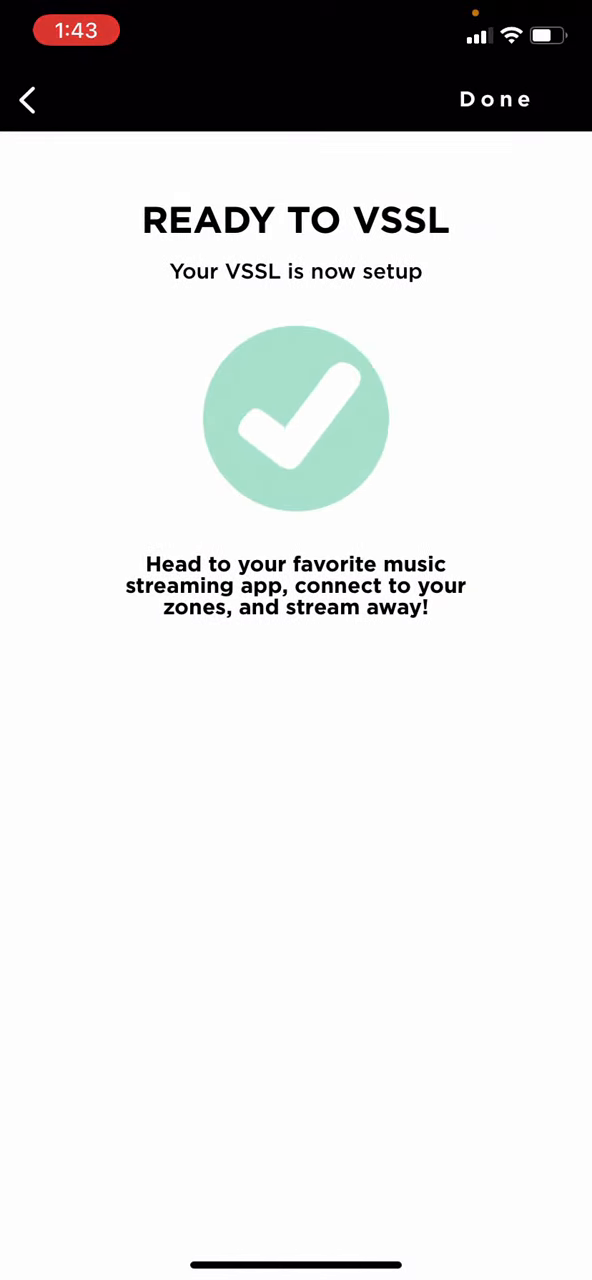